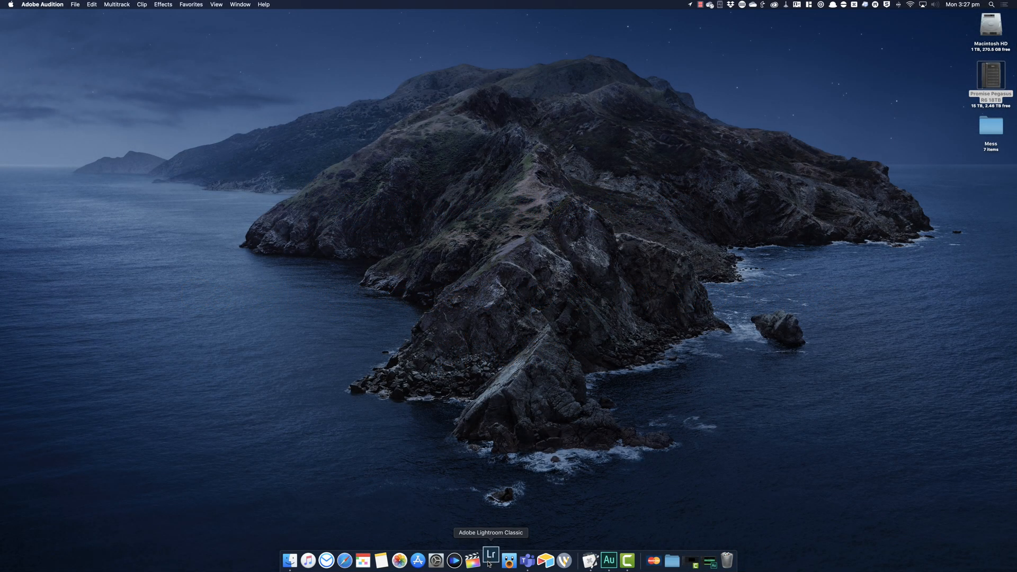
- Launch Lightroom Classic from the Dock, opening the empty temp catalog
left_click(490, 560)
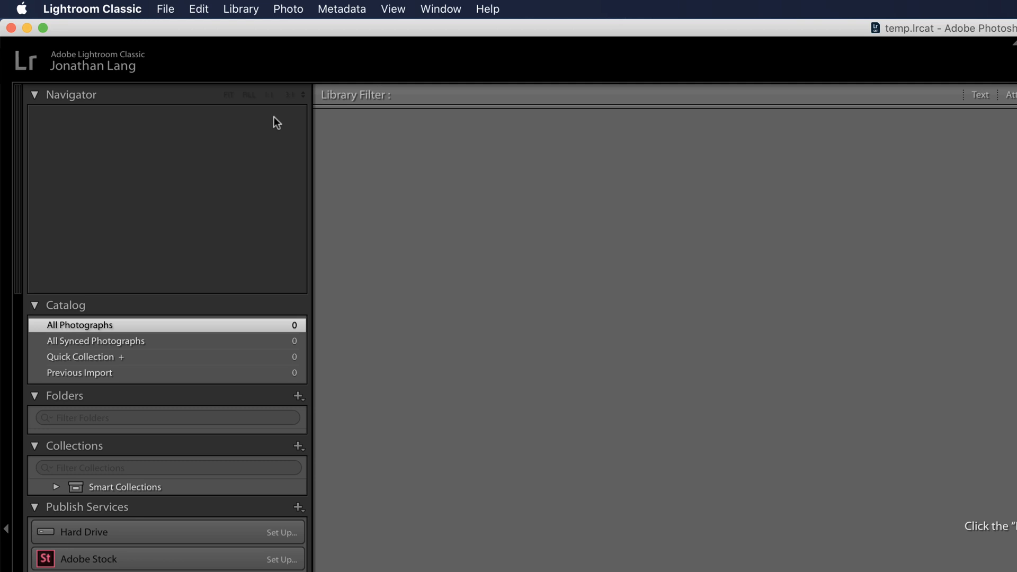
- Start a new catalog from the File menu, name it 12345_SMITH_tutorial, and pick its Pegasus folder
left_click(164, 9)
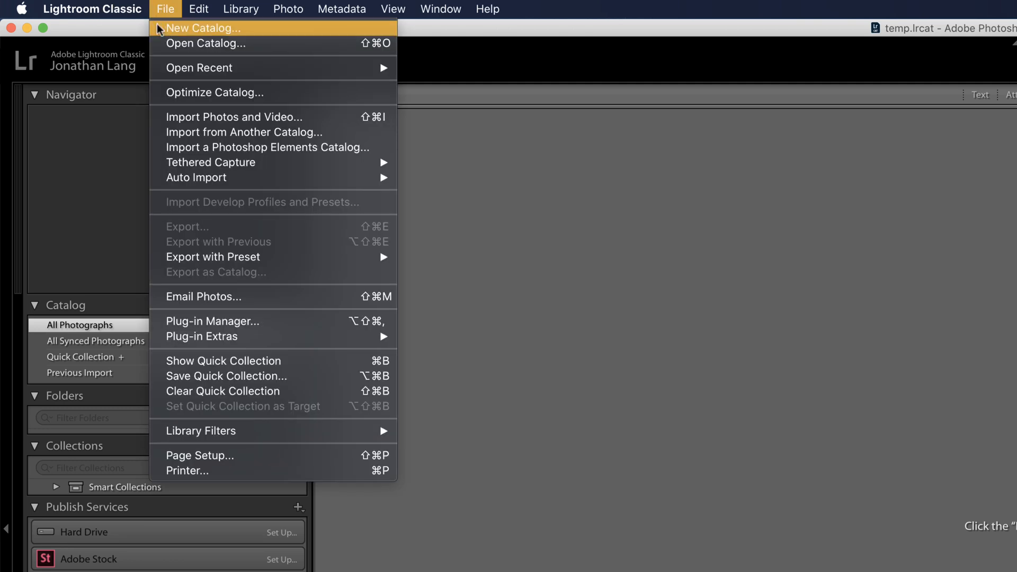
left_click(205, 28)
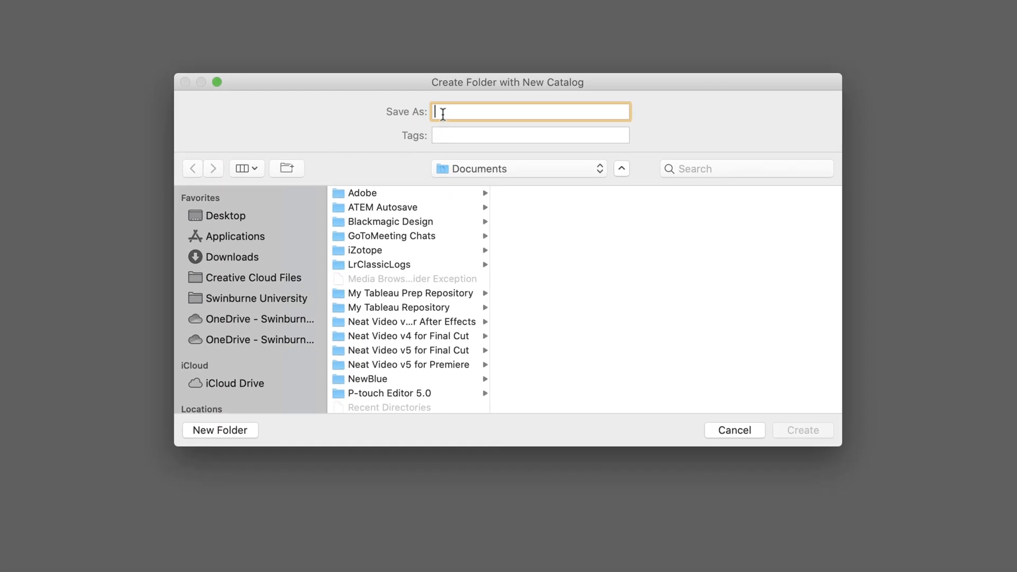
type("12345_SMITH_")
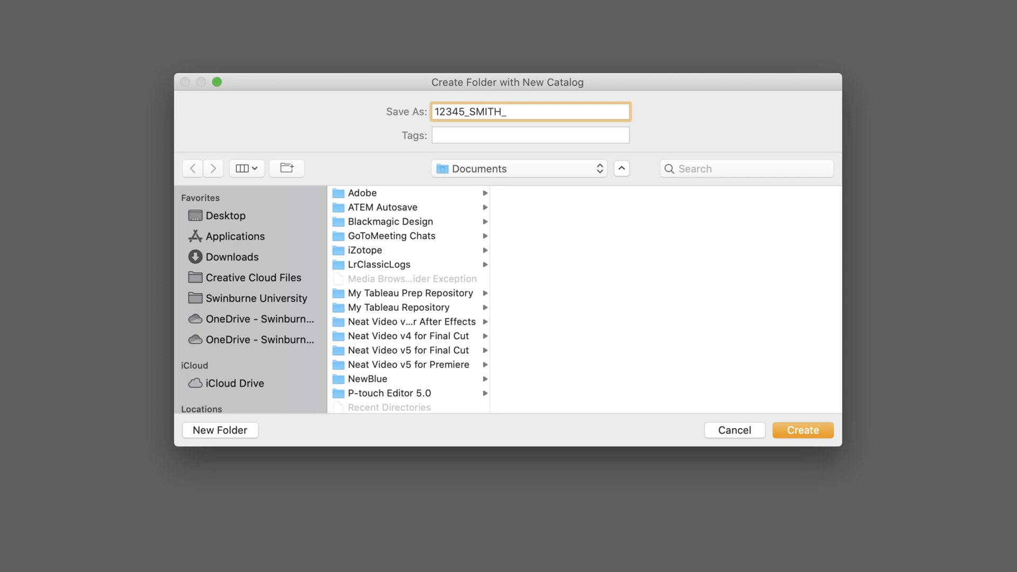
type("tuto")
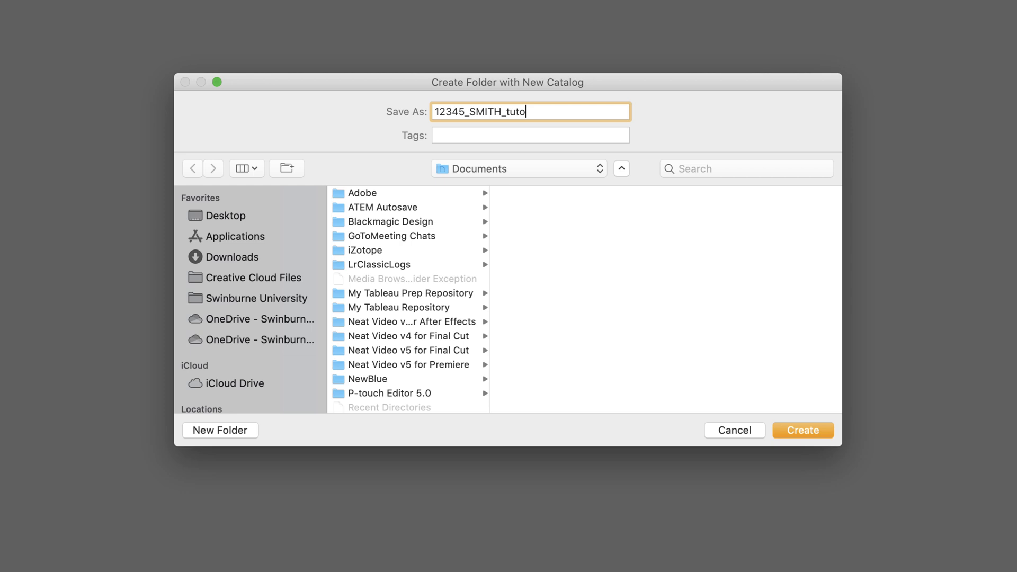
type("rial")
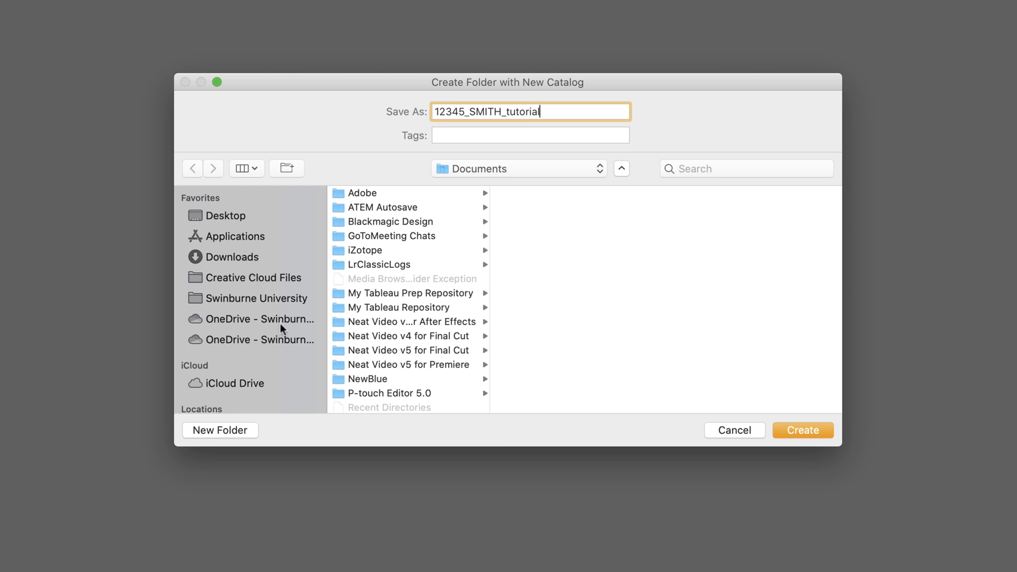
scroll("down", 3)
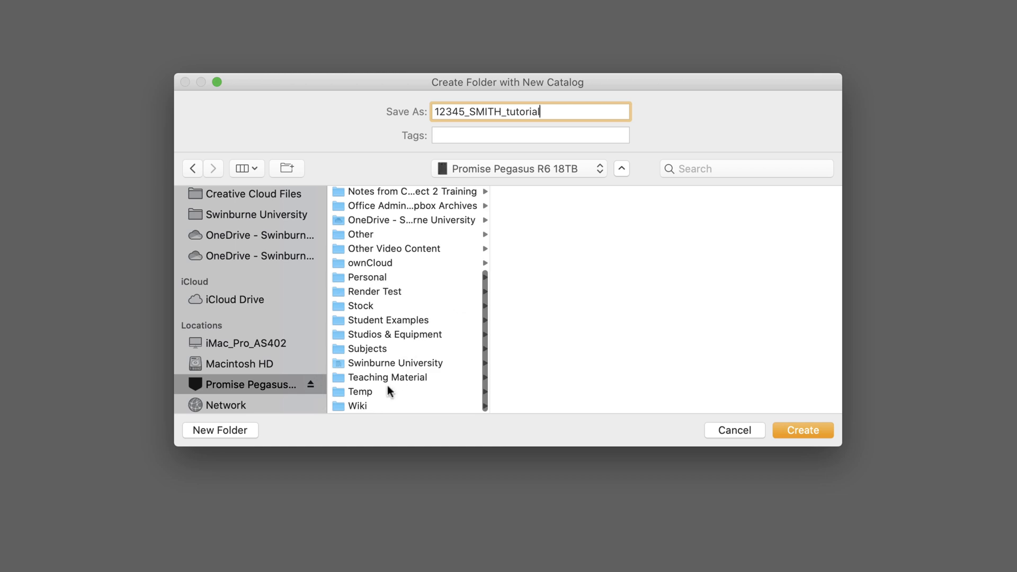
left_click(361, 391)
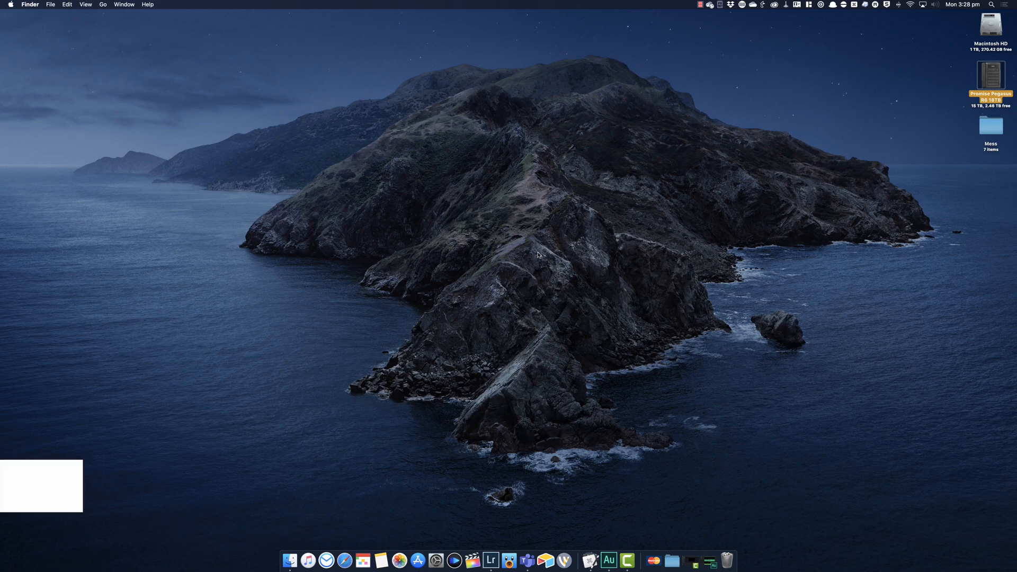
- Reopen Lightroom on the new empty catalog and toggle full-screen view with Shift+F
left_click(490, 561)
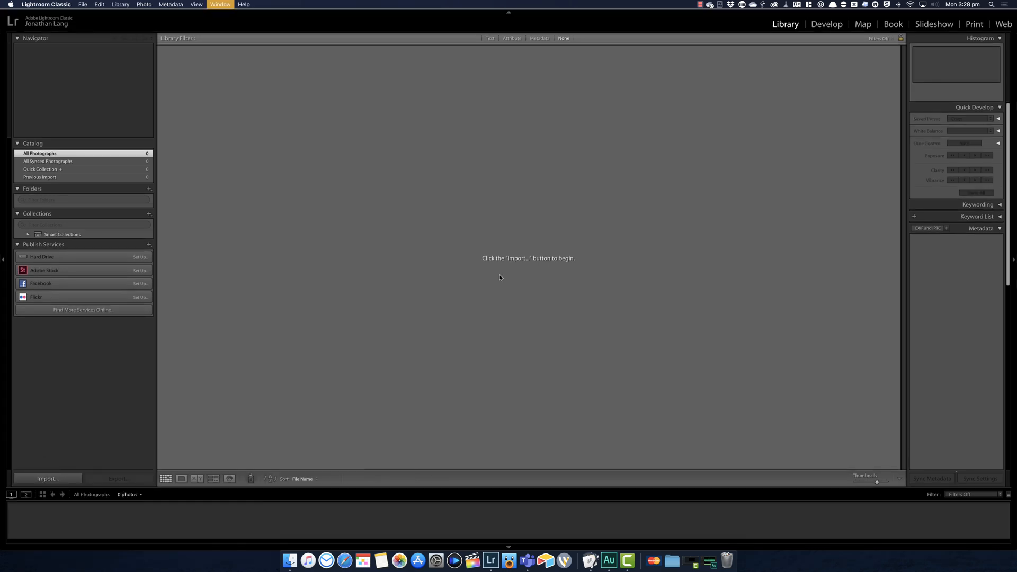
key("shift+f")
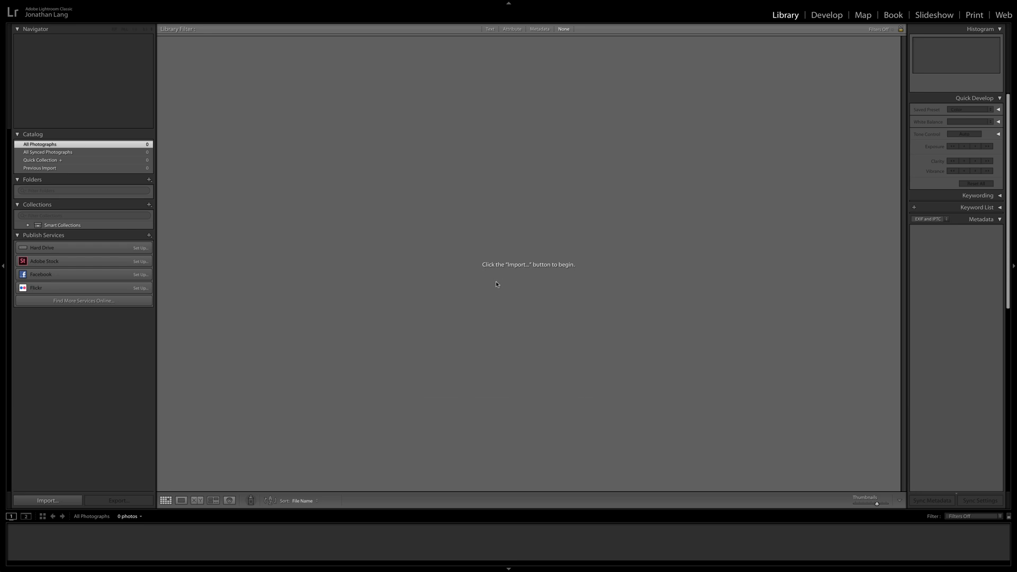
mouse_move(301, 3)
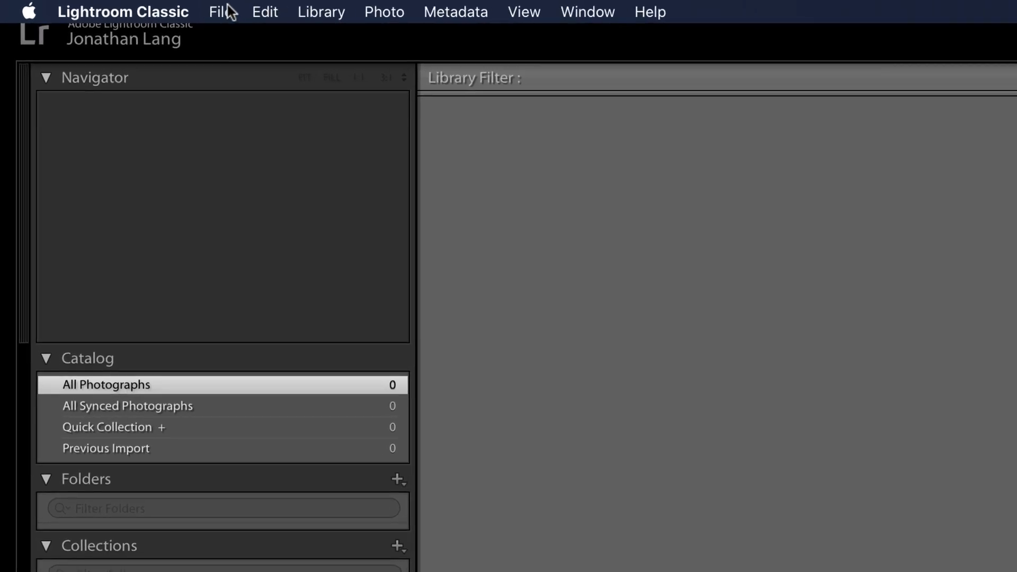
left_click(586, 12)
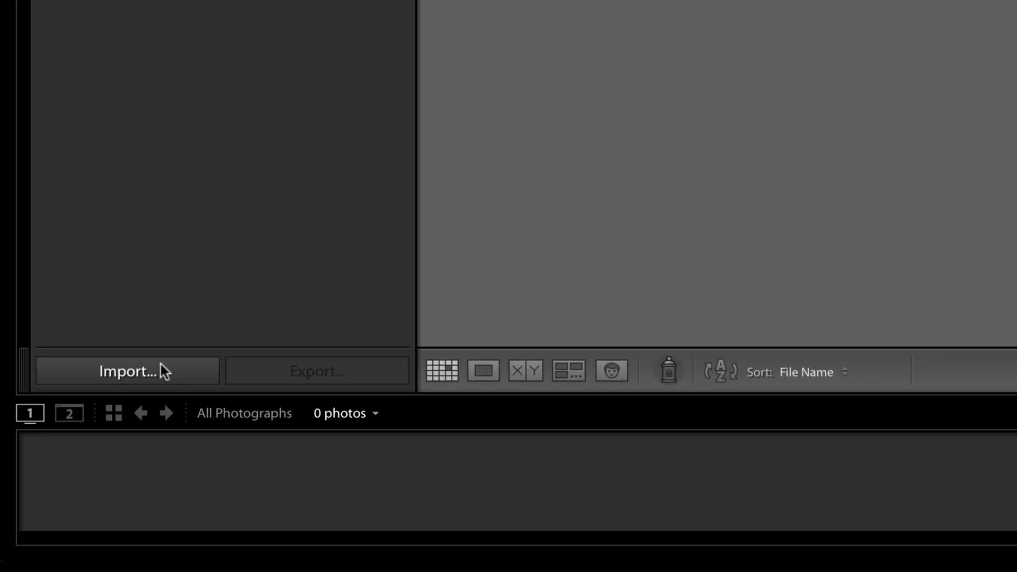
- Open Import and browse through Macintosh HD's home folder to the Exercise Original RAWs folder
left_click(127, 371)
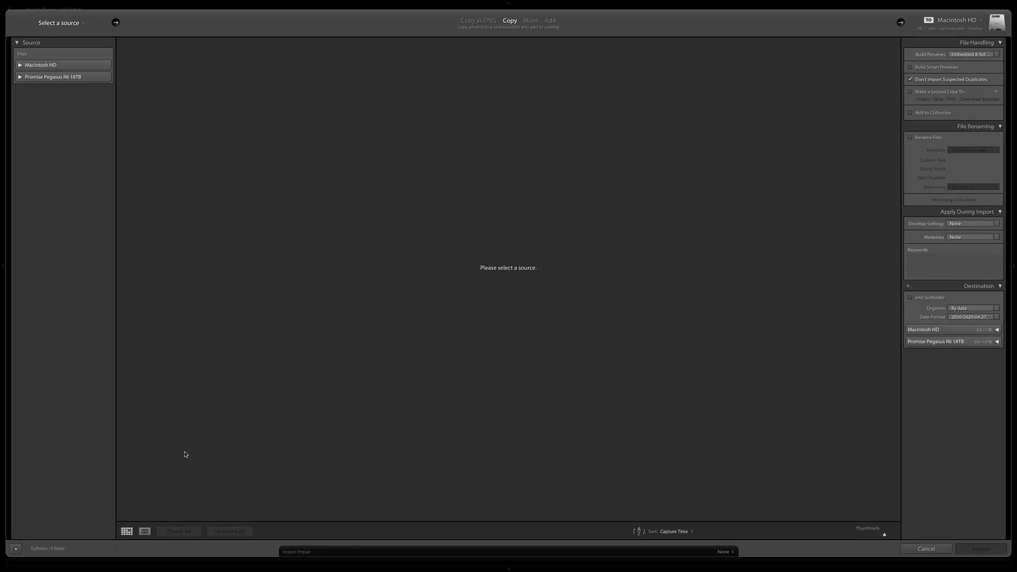
mouse_move(115, 175)
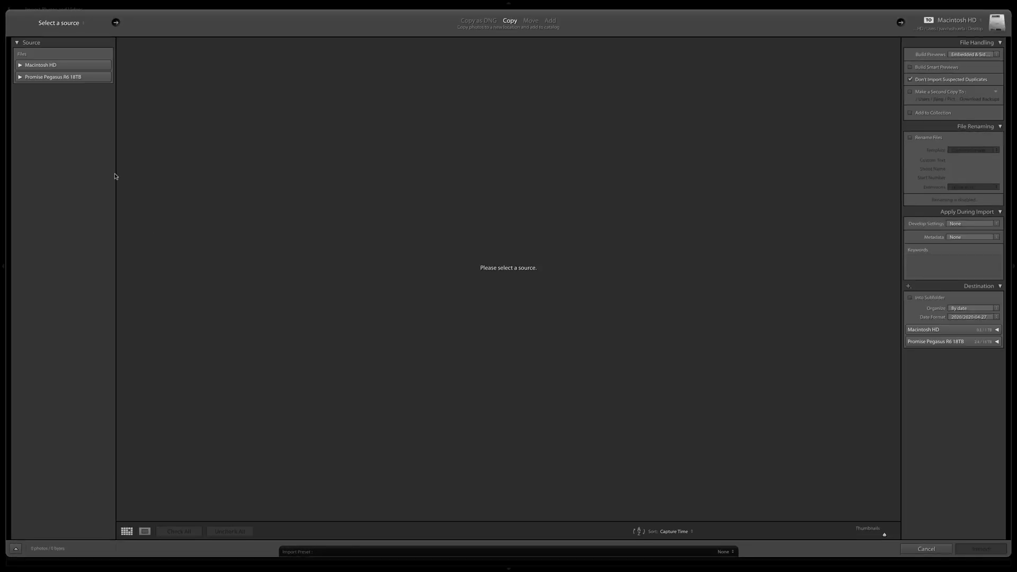
left_click(20, 76)
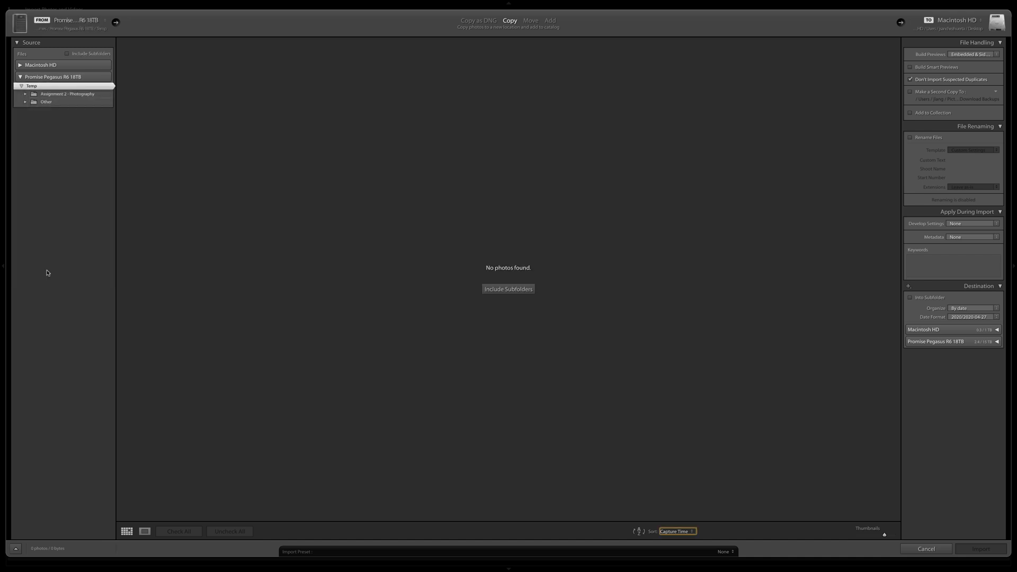
mouse_move(43, 260)
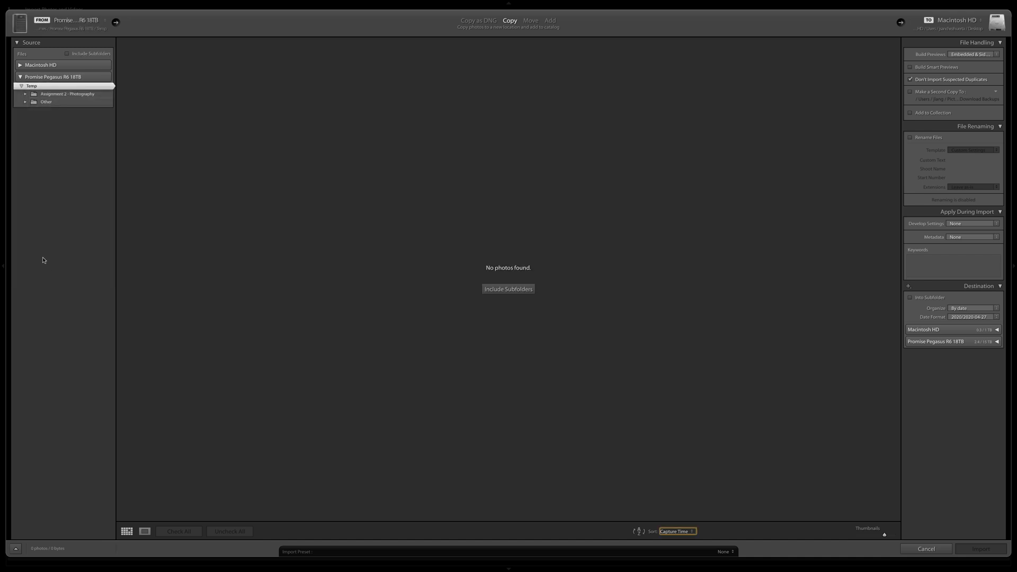
mouse_move(178, 312)
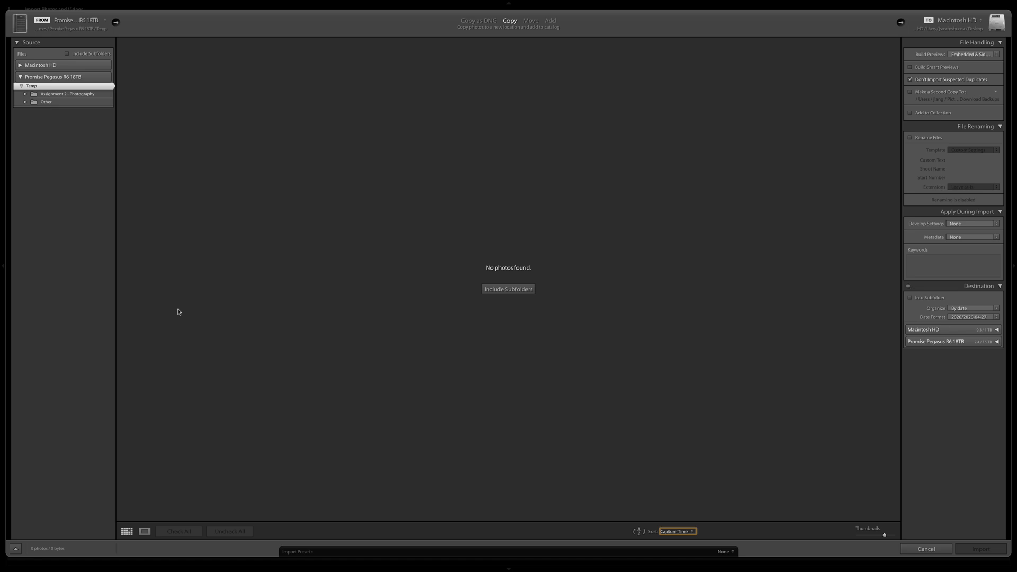
mouse_move(174, 309)
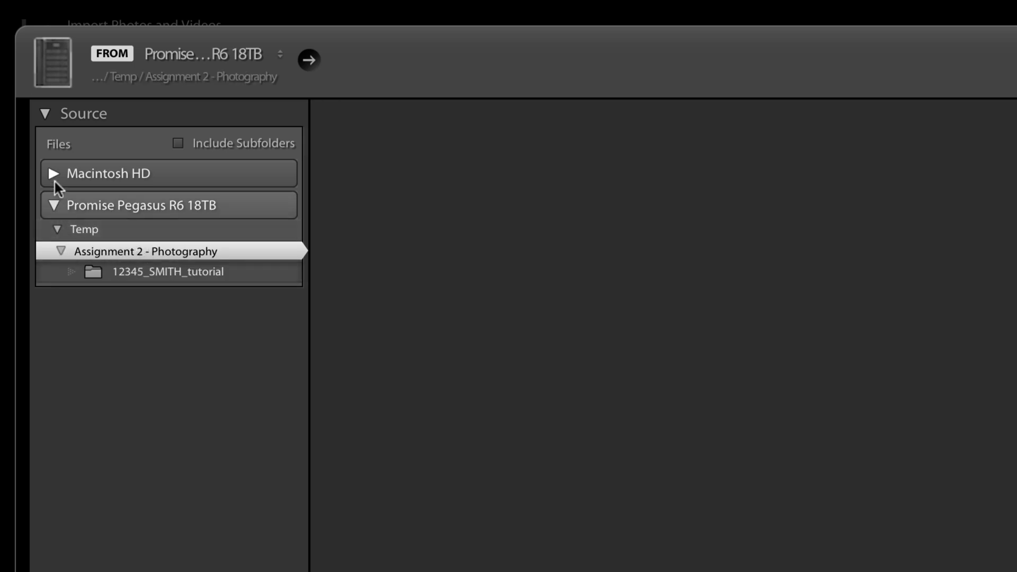
left_click(54, 174)
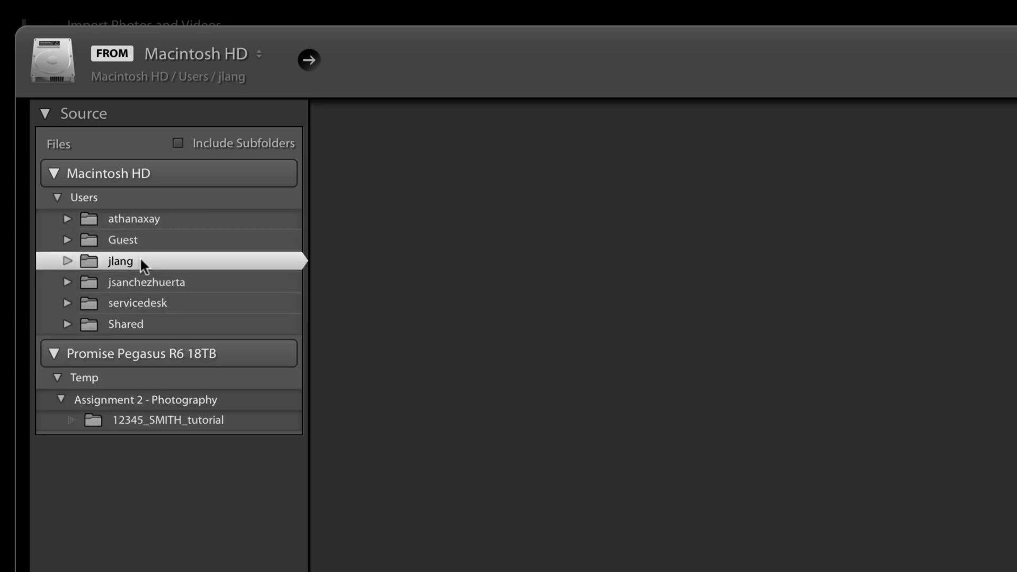
left_click(58, 261)
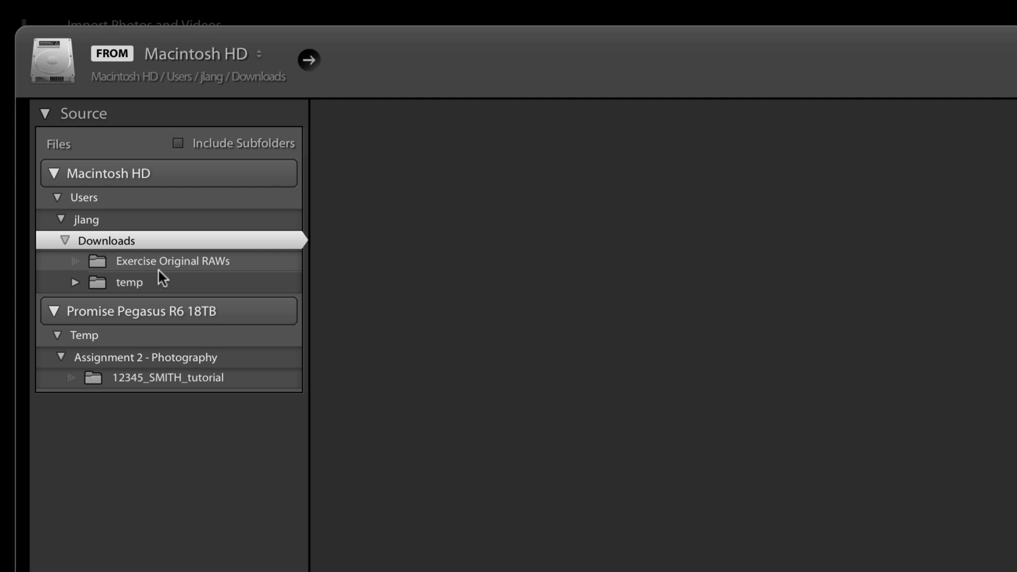
left_click(171, 261)
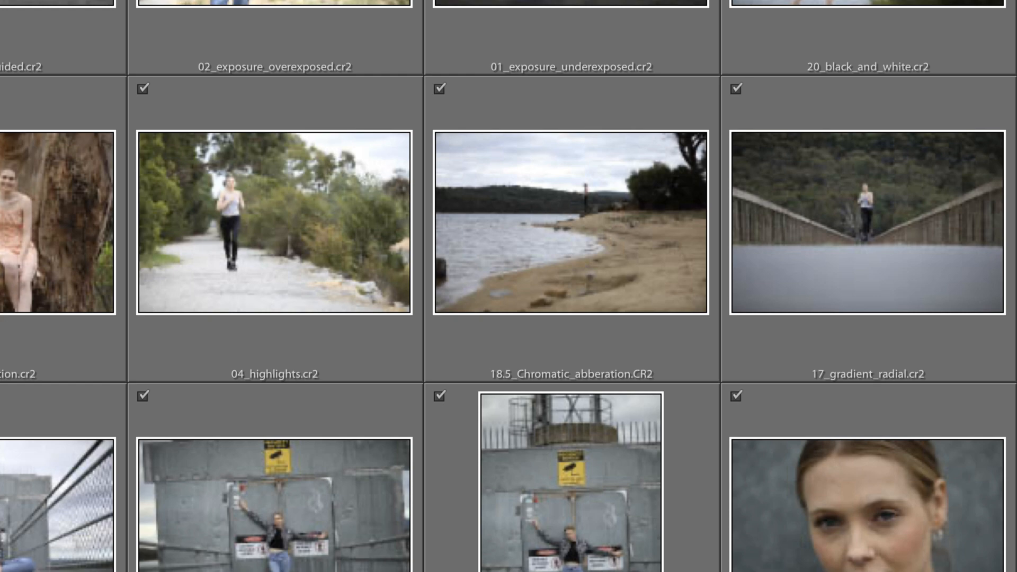
left_click(223, 470)
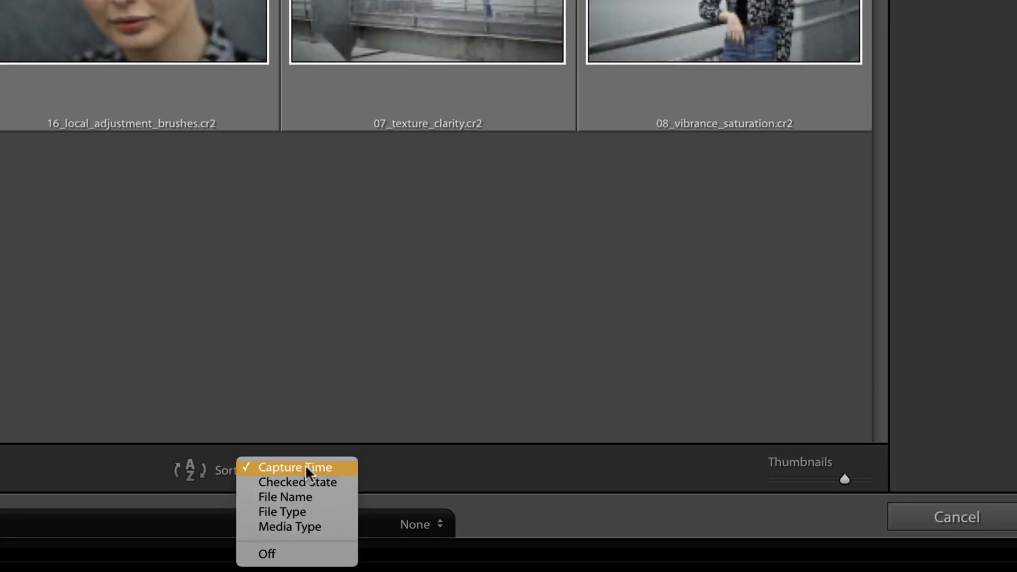
mouse_move(343, 544)
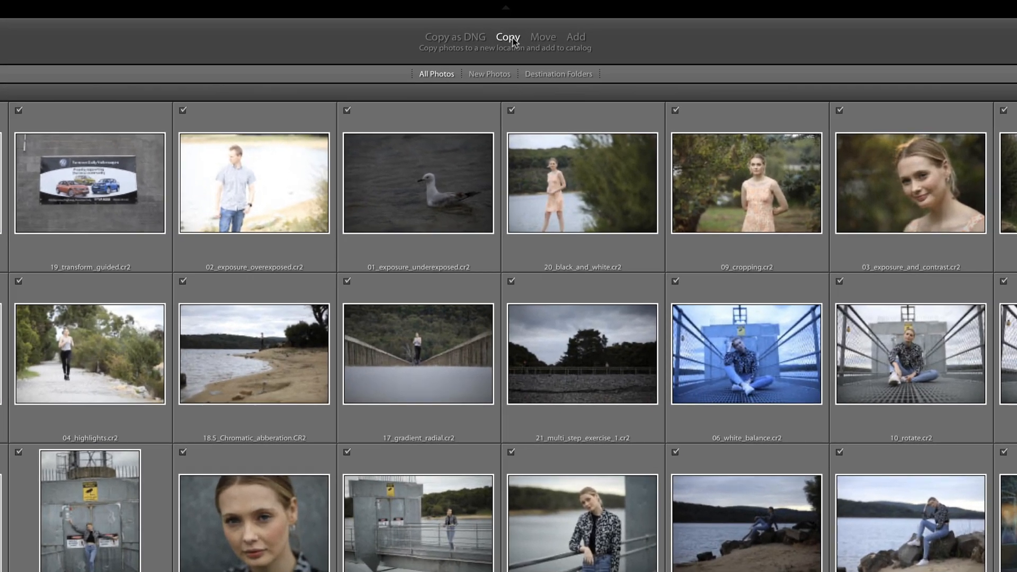
- Set the import mode to Copy for the 25 checked photos
left_click(574, 38)
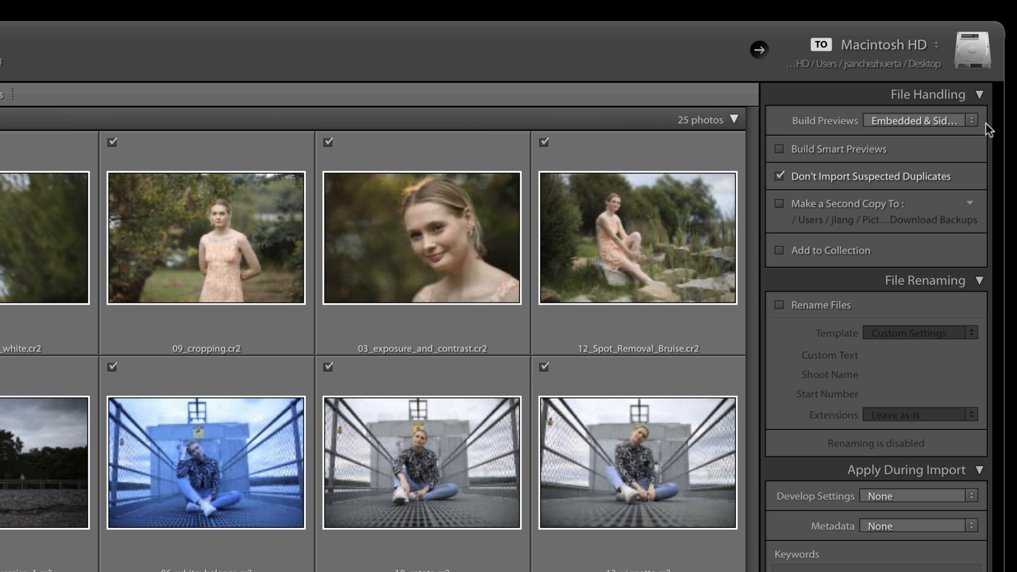
- Build Embedded & Sidecar previews and target Assignment 2 - Photography on Promise Pegasus
left_click(921, 121)
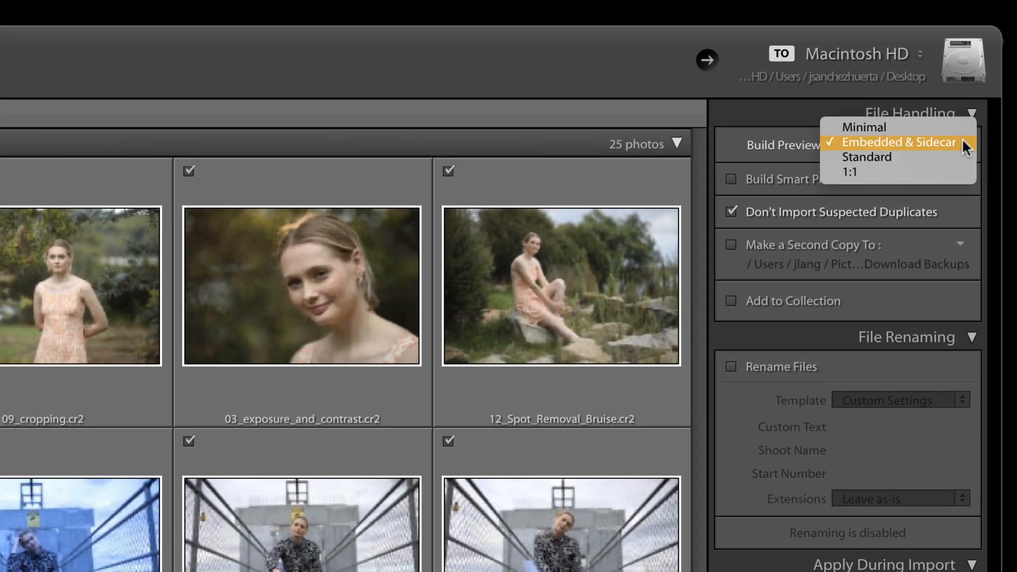
left_click(895, 142)
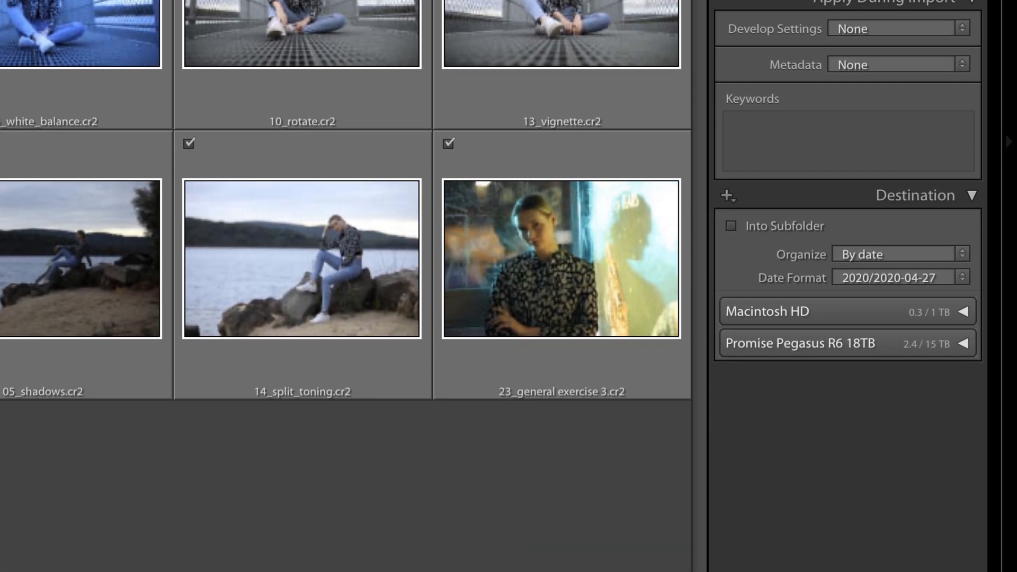
scroll("down", 3)
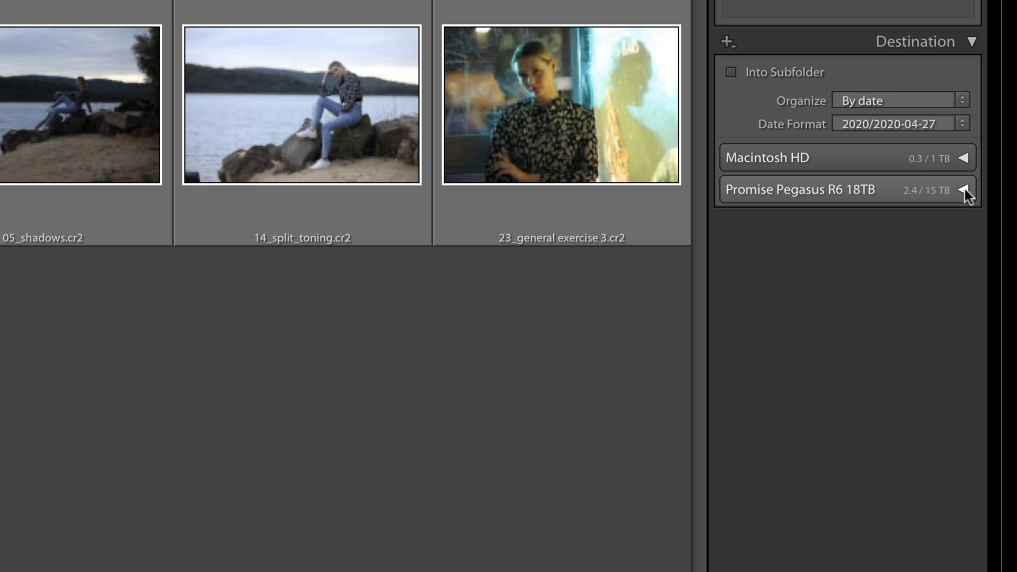
left_click(969, 190)
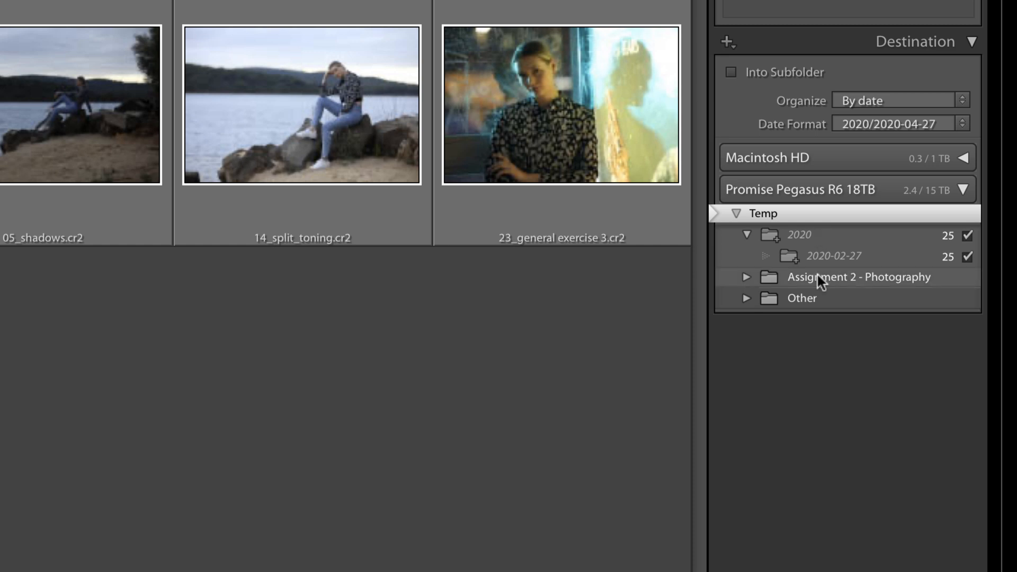
left_click(762, 277)
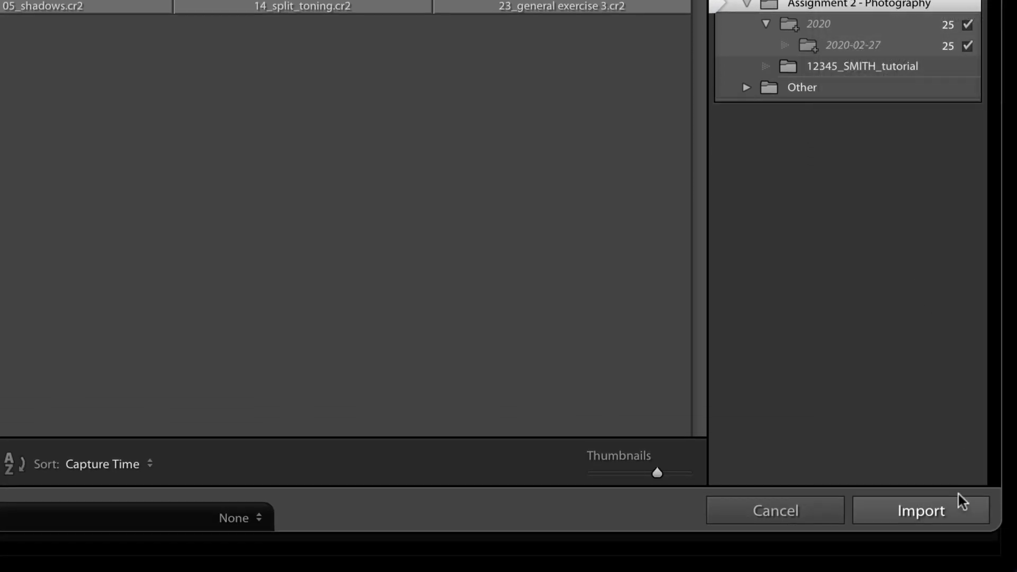
- Import the 25 photos into the catalog as the previous import
left_click(920, 509)
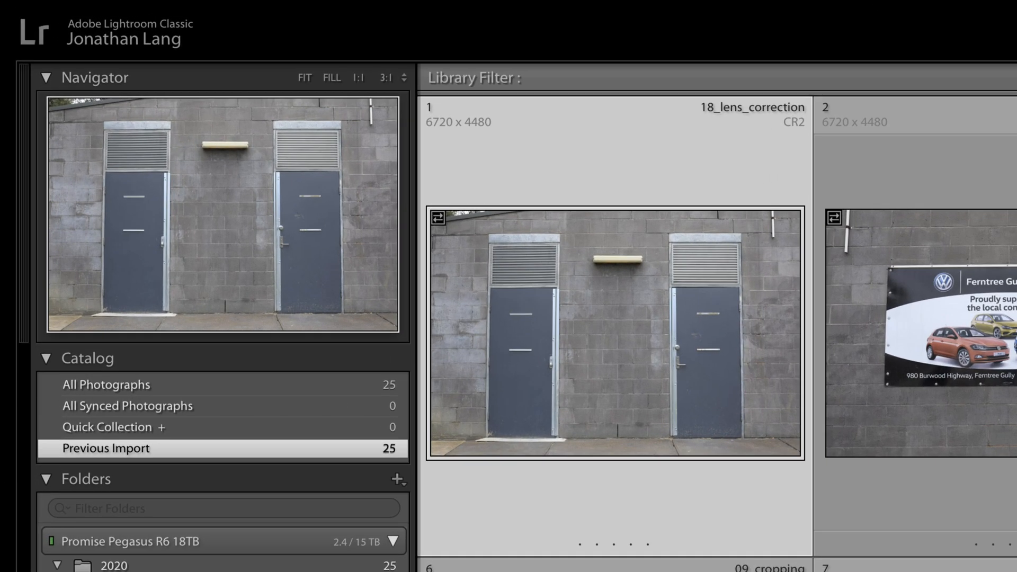
scroll("down", 3)
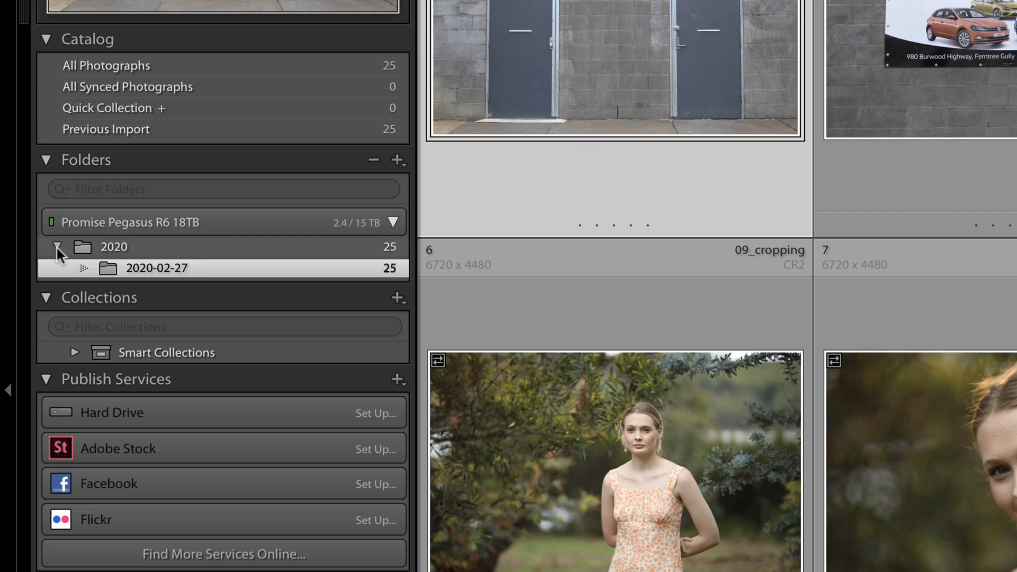
- Select the 2020 folder and shrink the thumbnails to fit all 25 photos in the grid
left_click(114, 246)
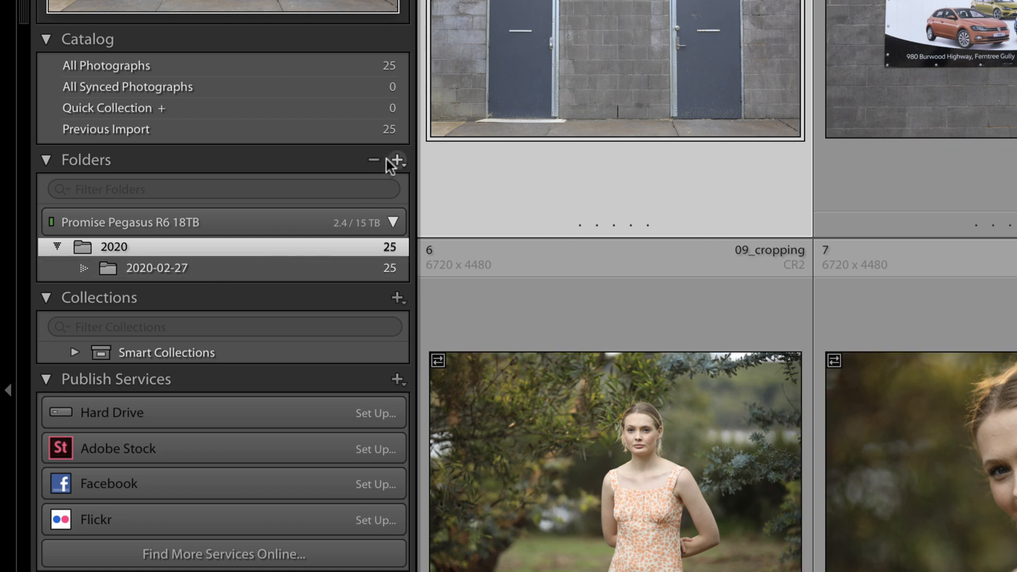
left_click(398, 160)
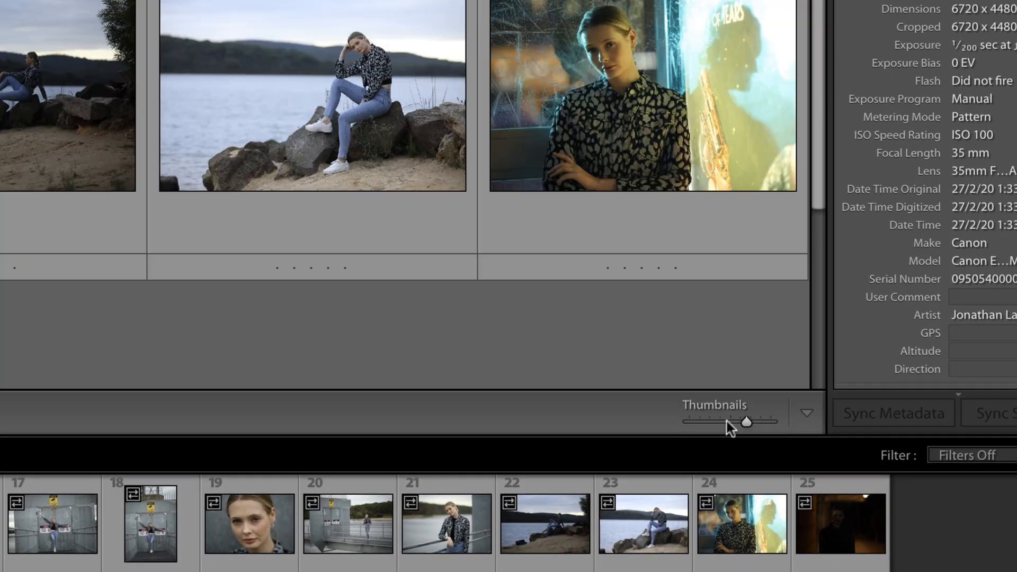
left_click_drag(746, 422, 765, 434)
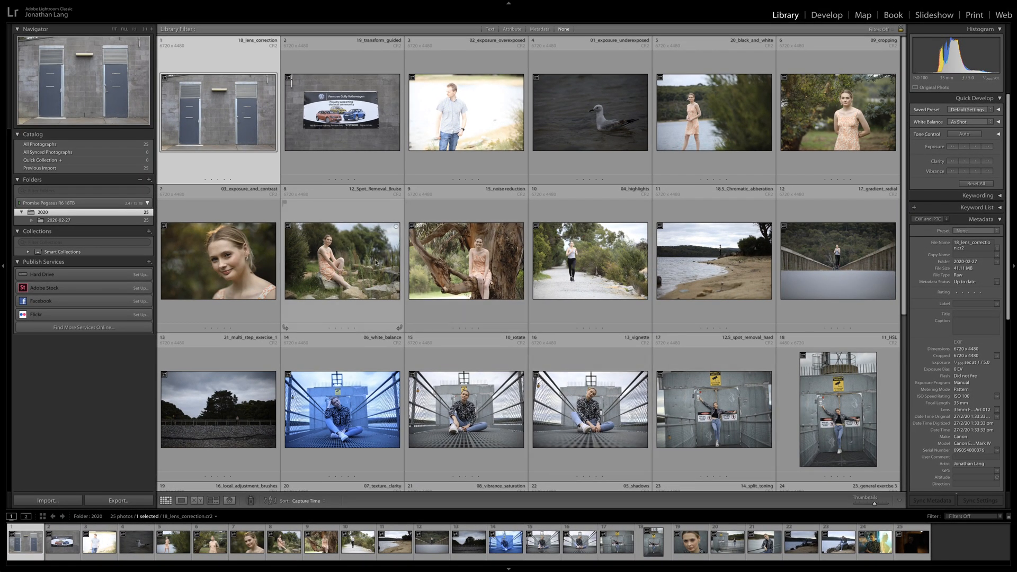
double_click(341, 260)
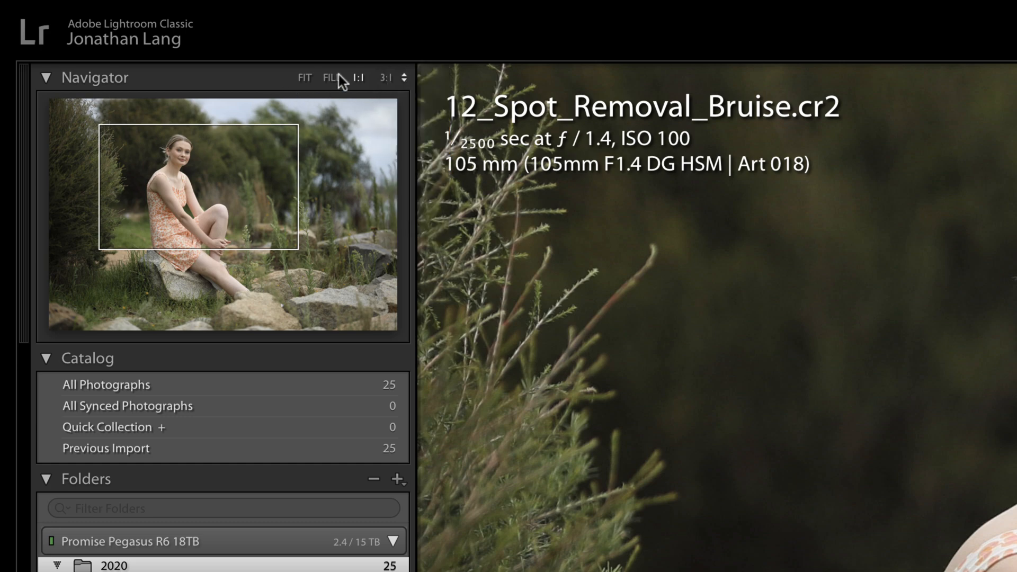
left_click(357, 77)
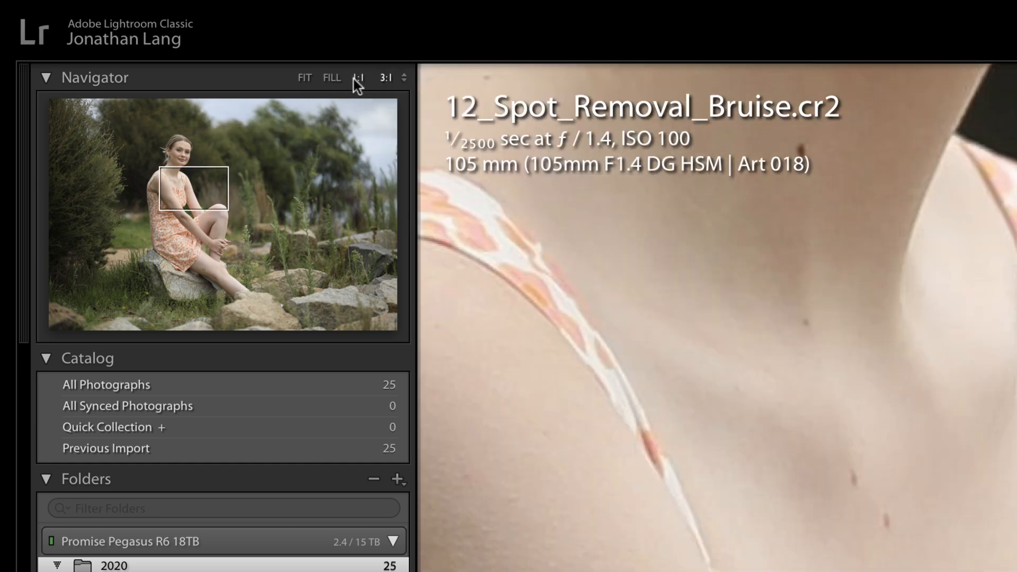
left_click(304, 78)
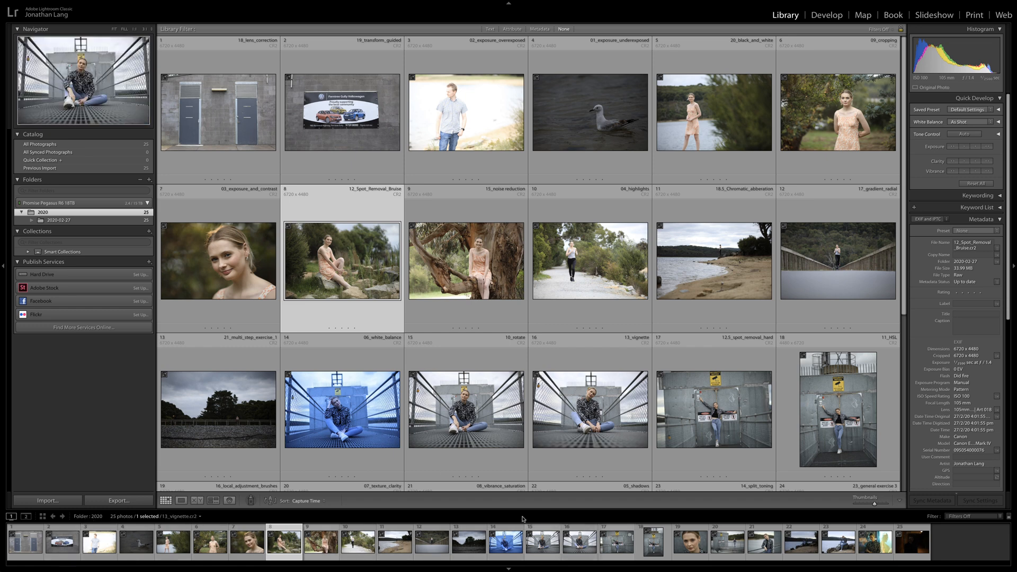
left_click(181, 500)
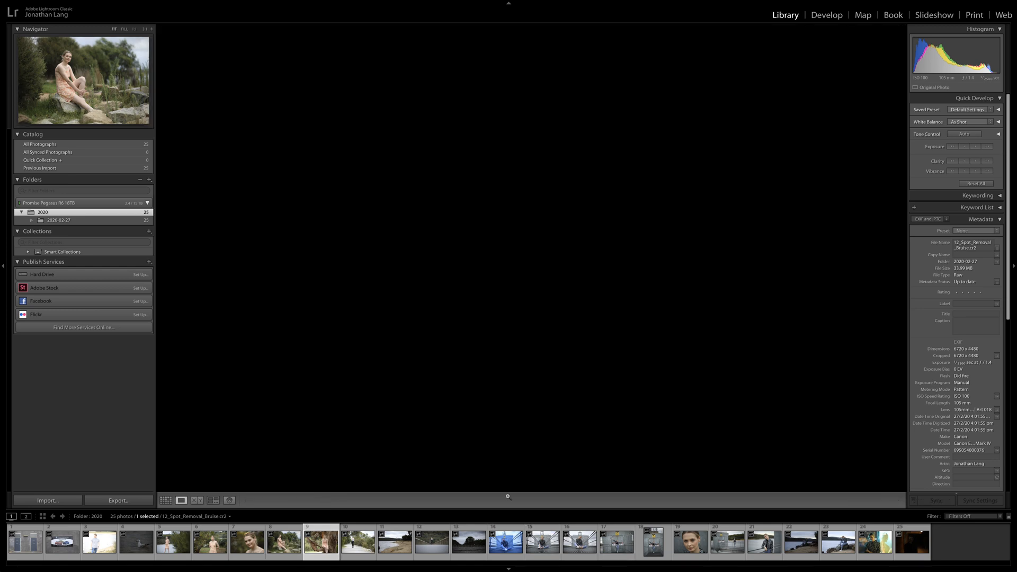
left_click(540, 541)
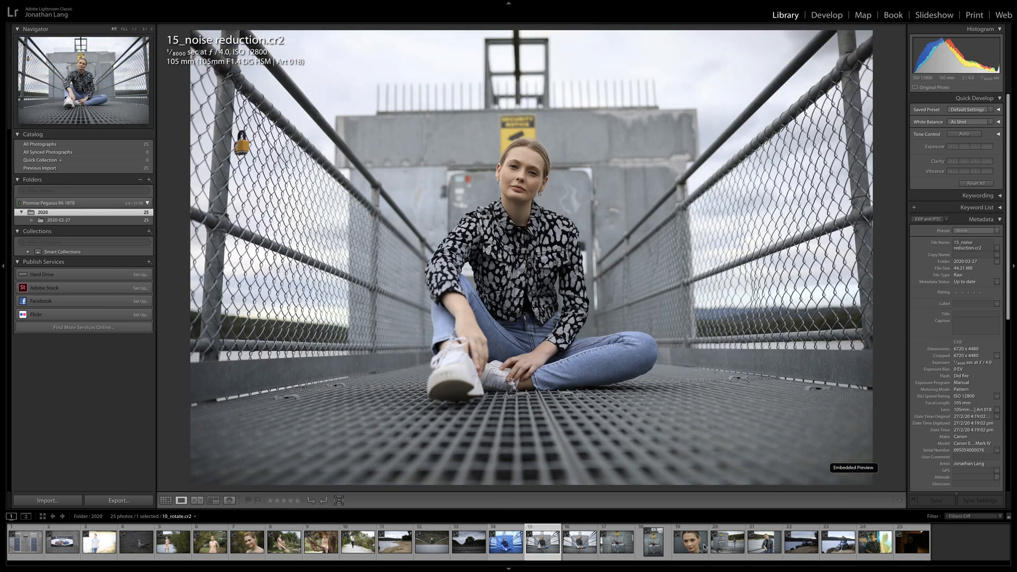
left_click(688, 542)
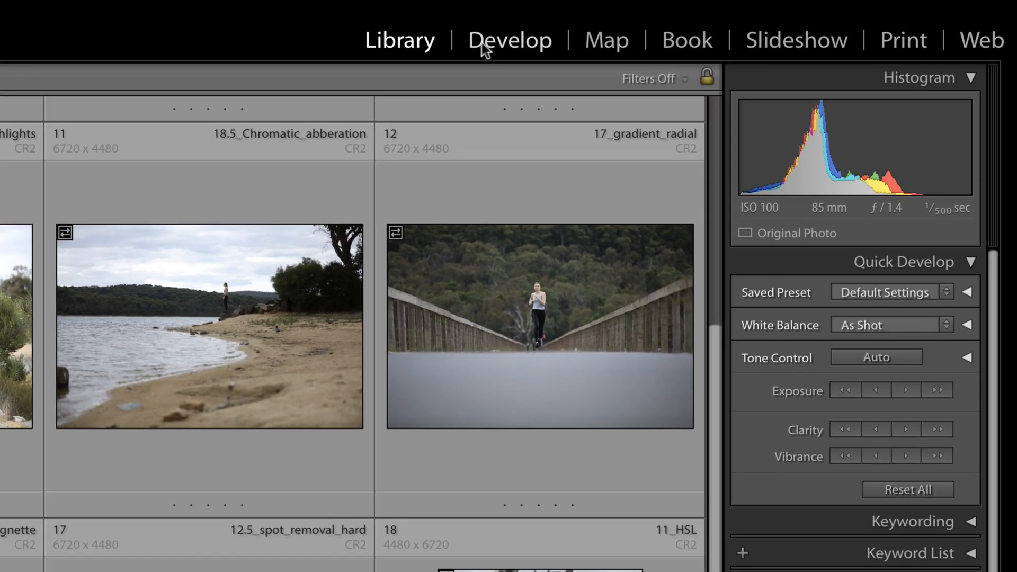
mouse_move(524, 48)
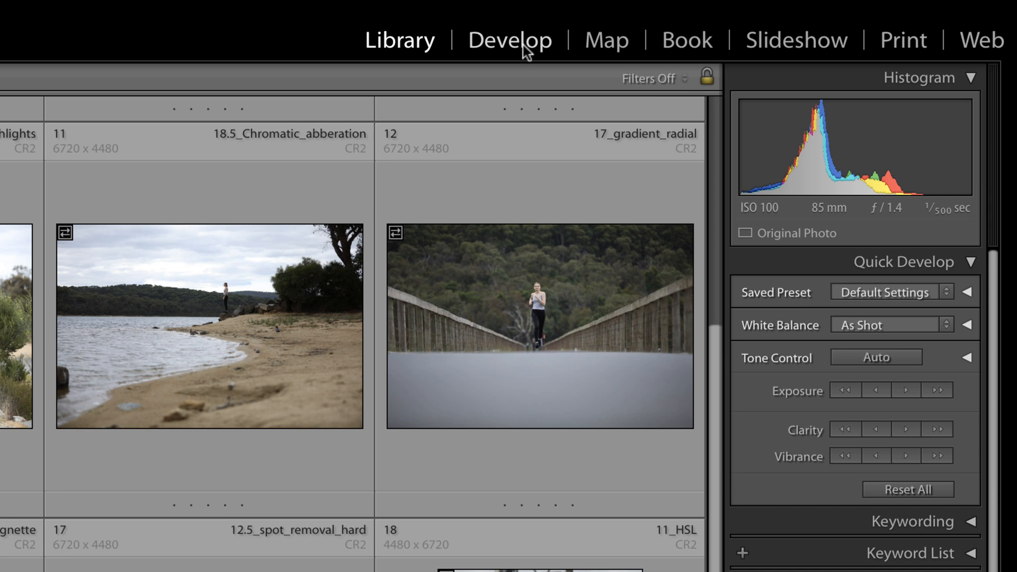